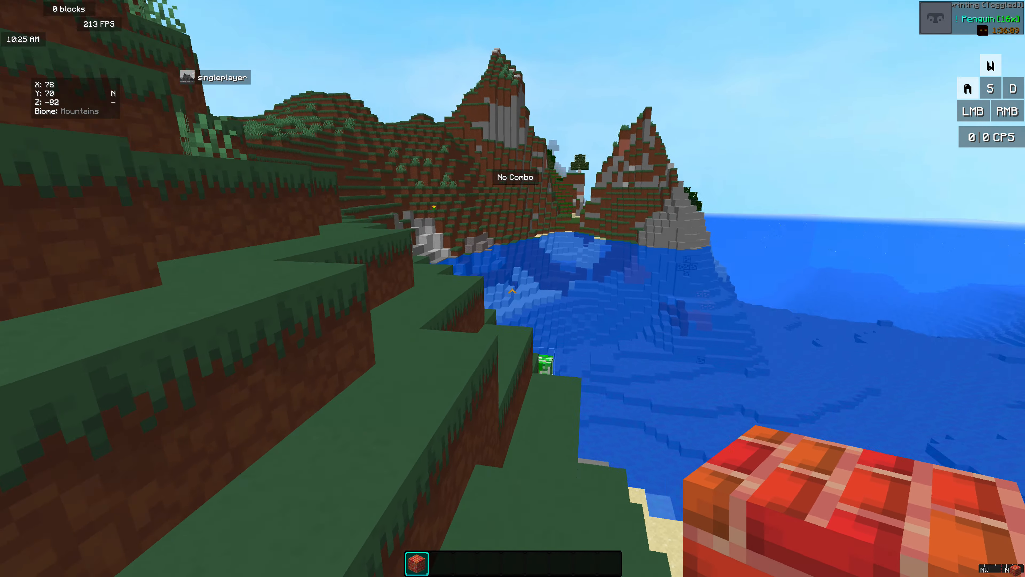
mouse_move(512, 289)
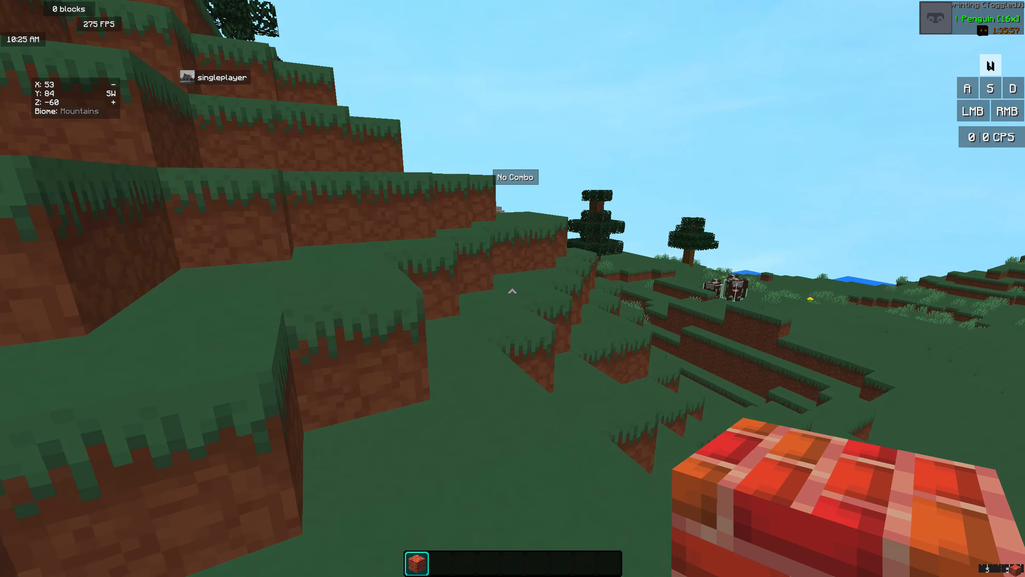
mouse_move(513, 289)
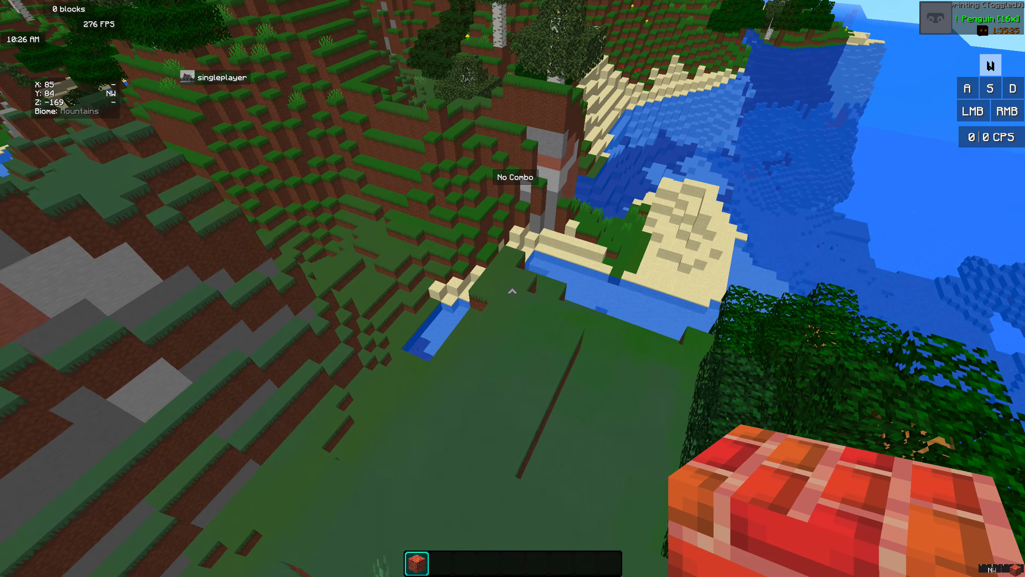
mouse_move(513, 288)
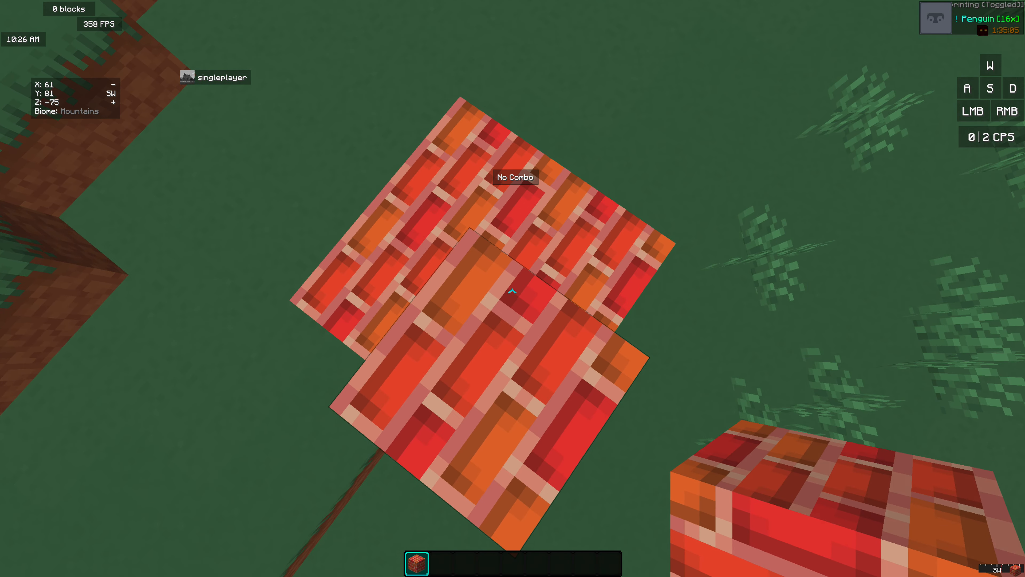
mouse_move(513, 288)
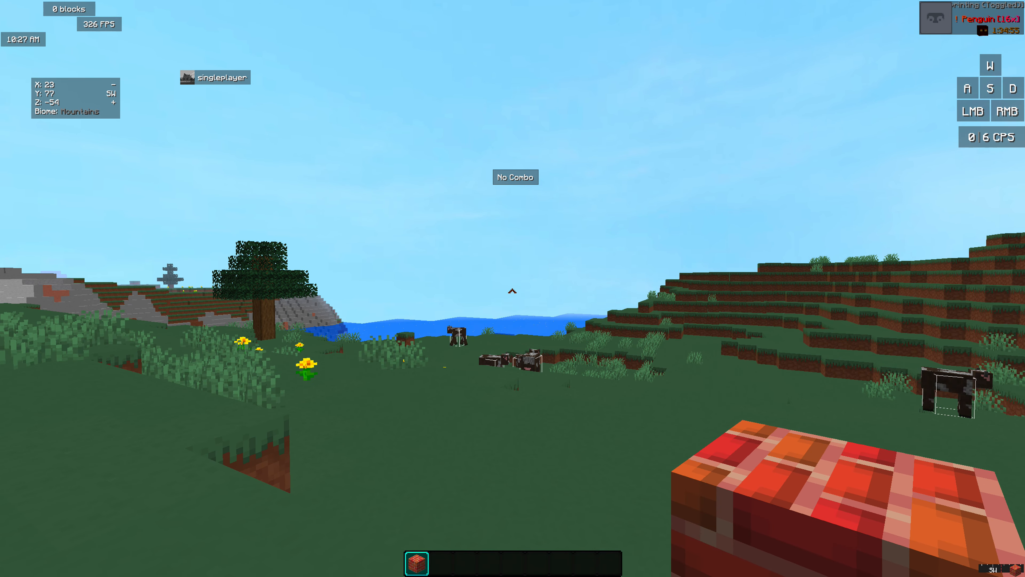
Place bricks while moving diagonally and jumping to raise the staircase from the meadow.
left_click(1009, 112)
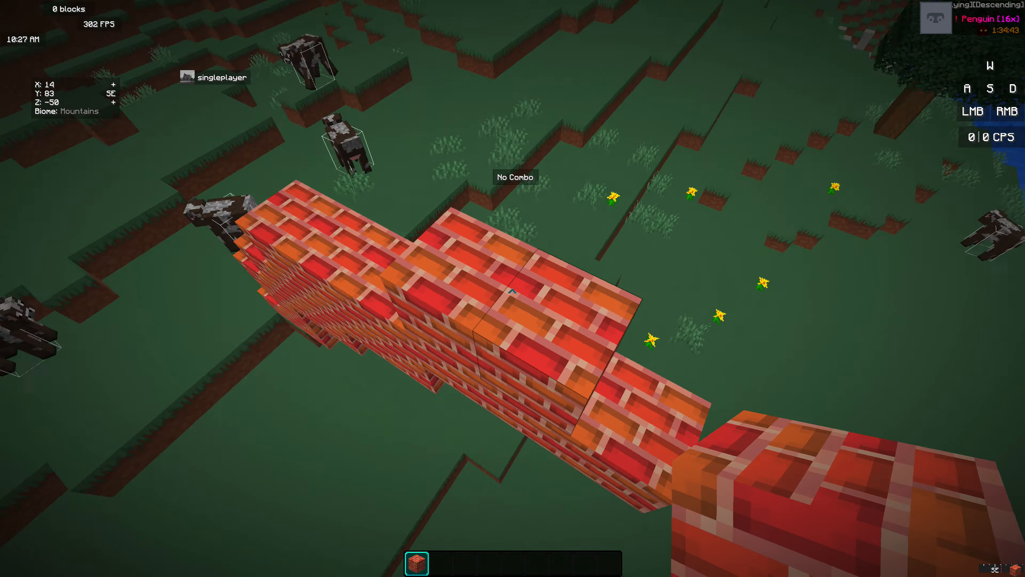
mouse_move(513, 289)
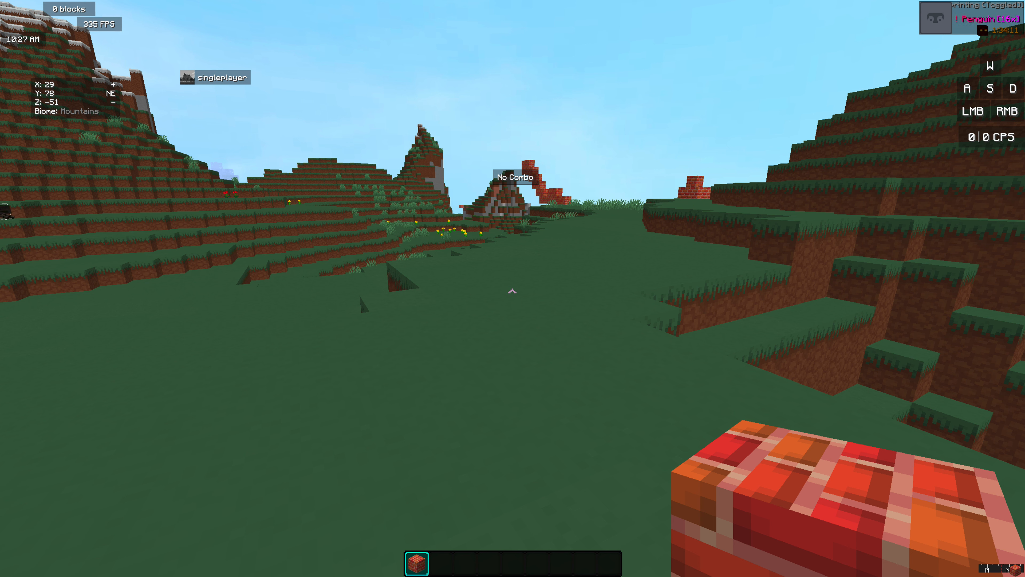
mouse_move(513, 289)
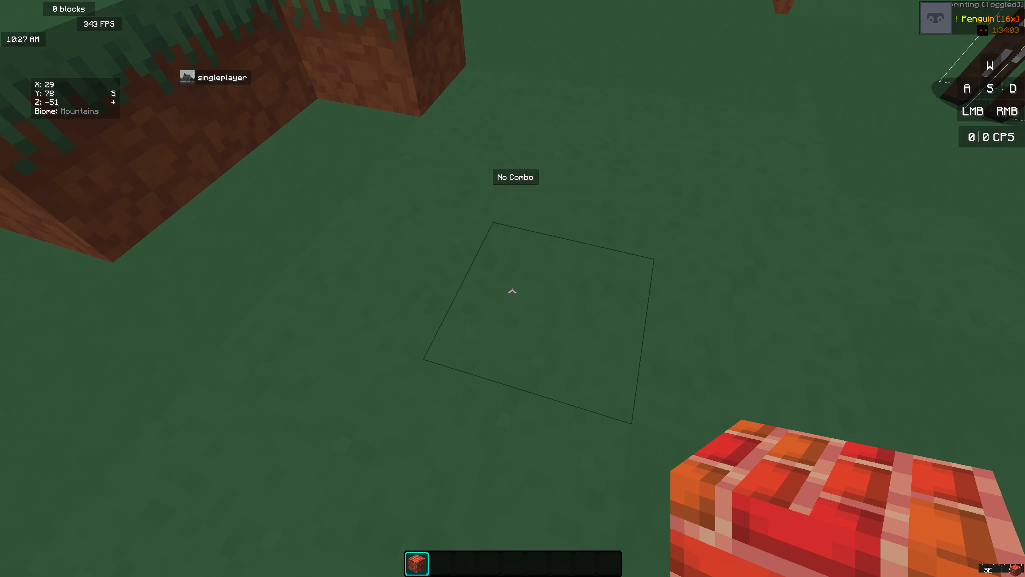
mouse_move(513, 291)
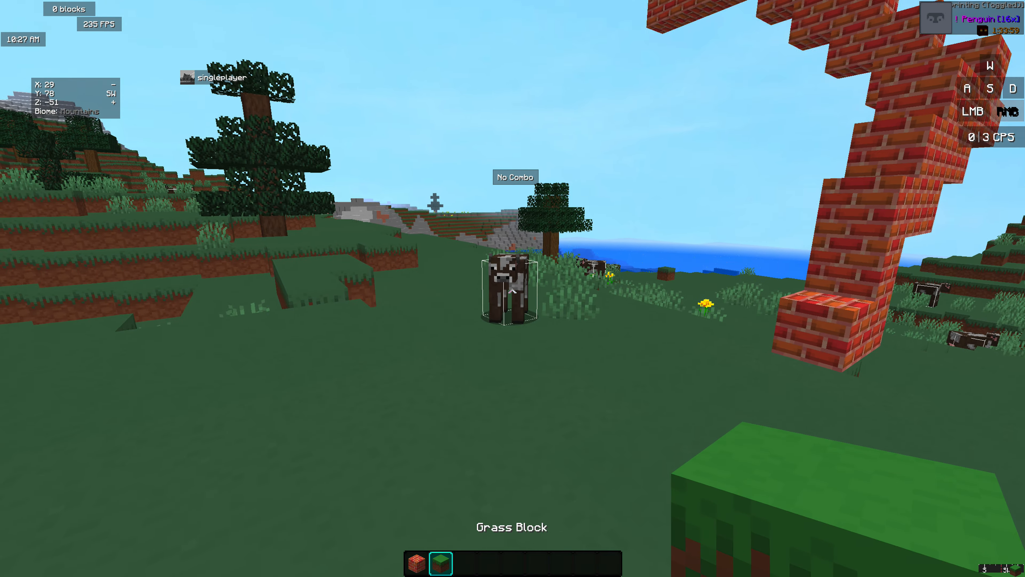
mouse_move(513, 289)
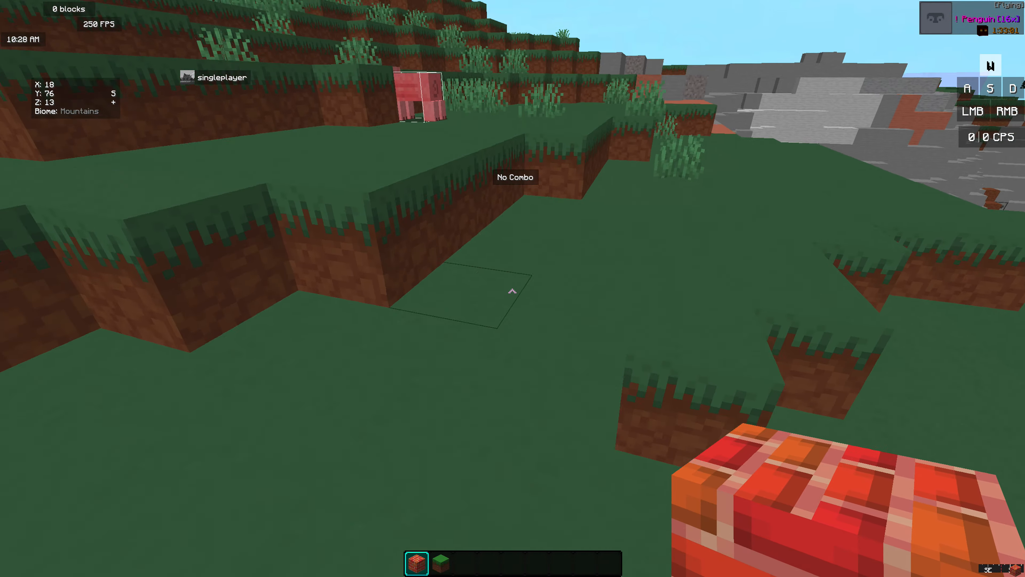
mouse_move(513, 288)
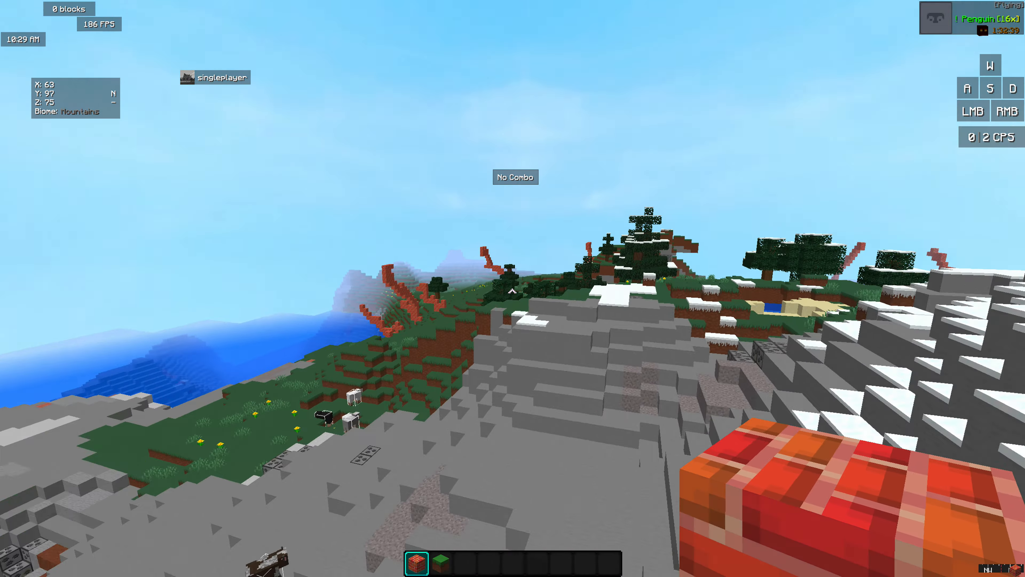
mouse_move(512, 288)
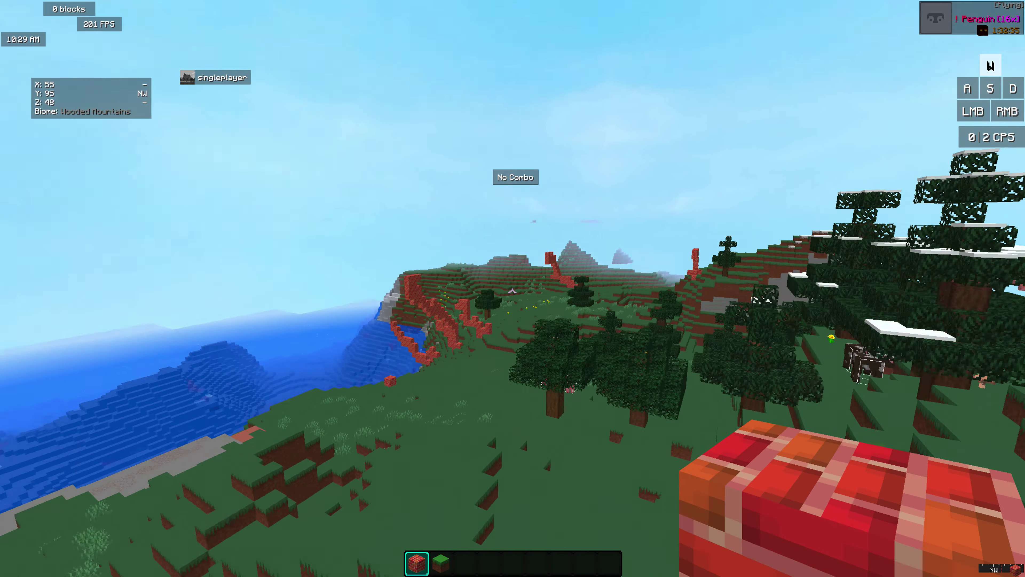
mouse_move(513, 289)
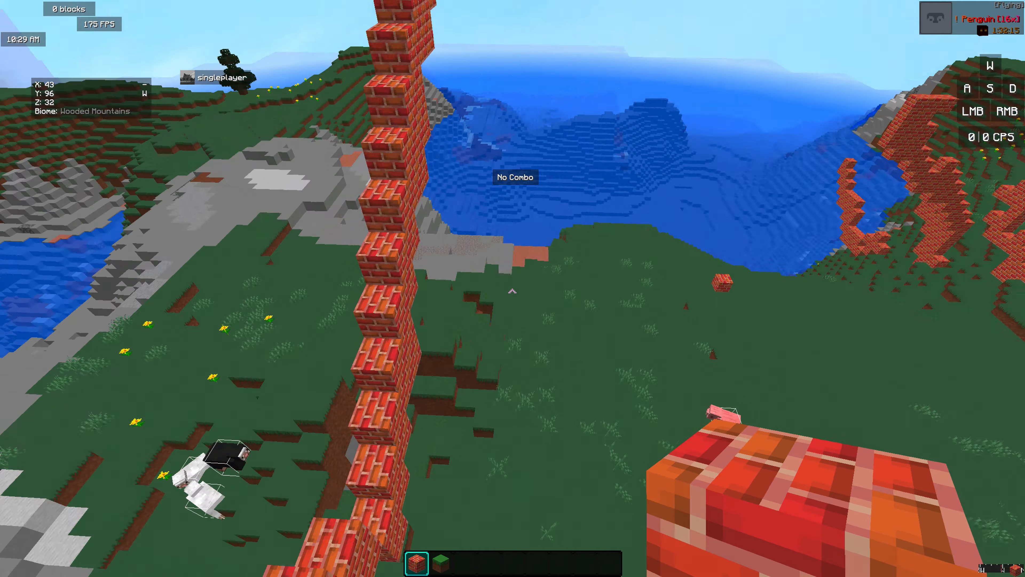
Bring up the game menu after flying over the brick builds.
key("Escape")
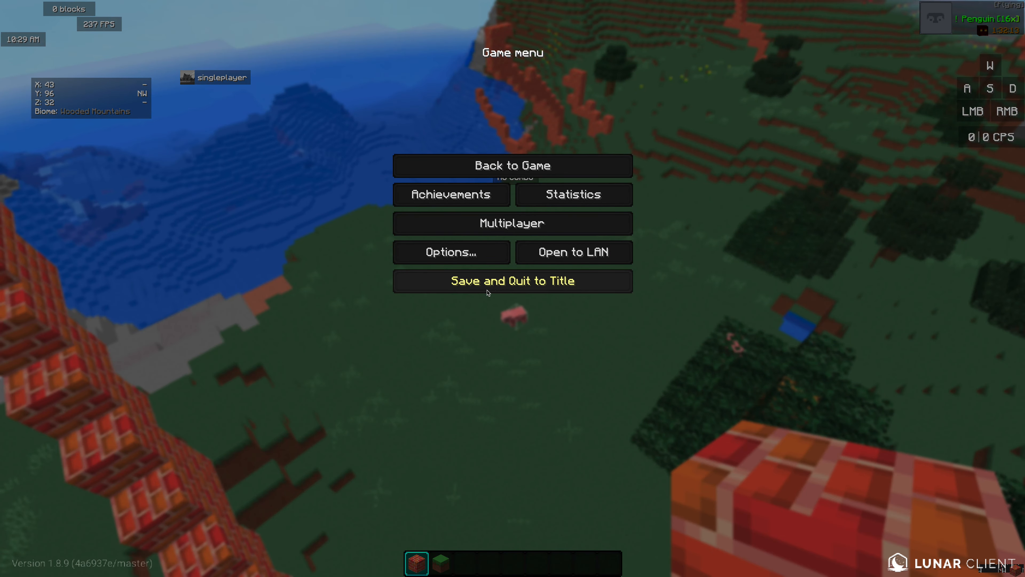
Save and quit the singleplayer world to the title screen.
left_click(512, 223)
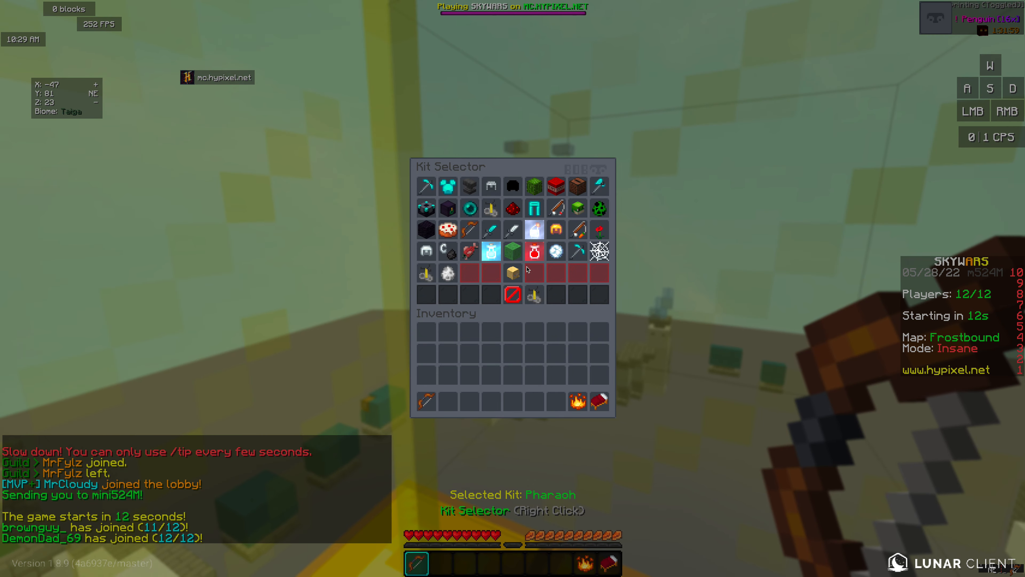
Dismiss the kit selector with Pharaoh chosen, then check the inventory holding a water bucket.
key("Escape")
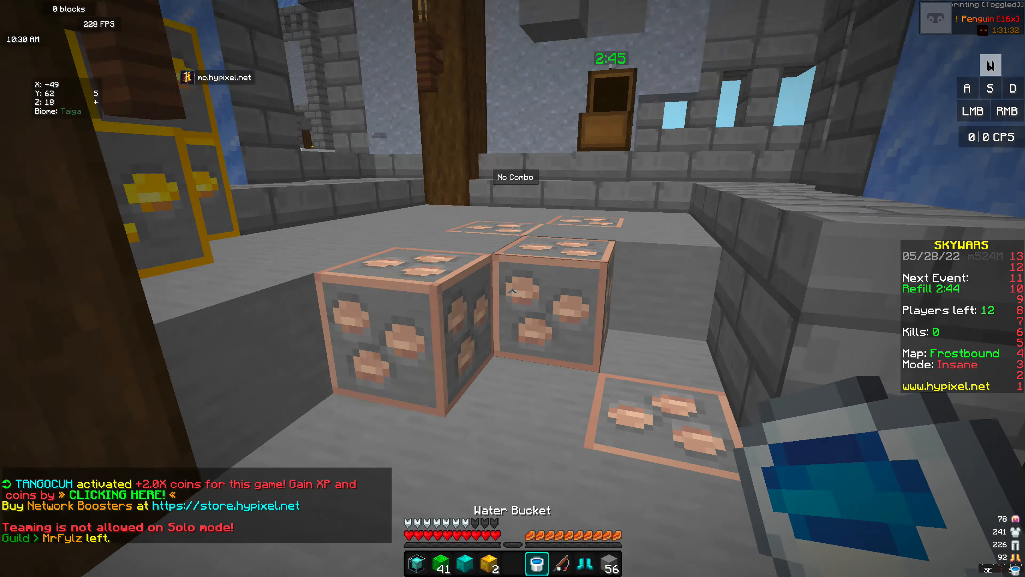
key("e")
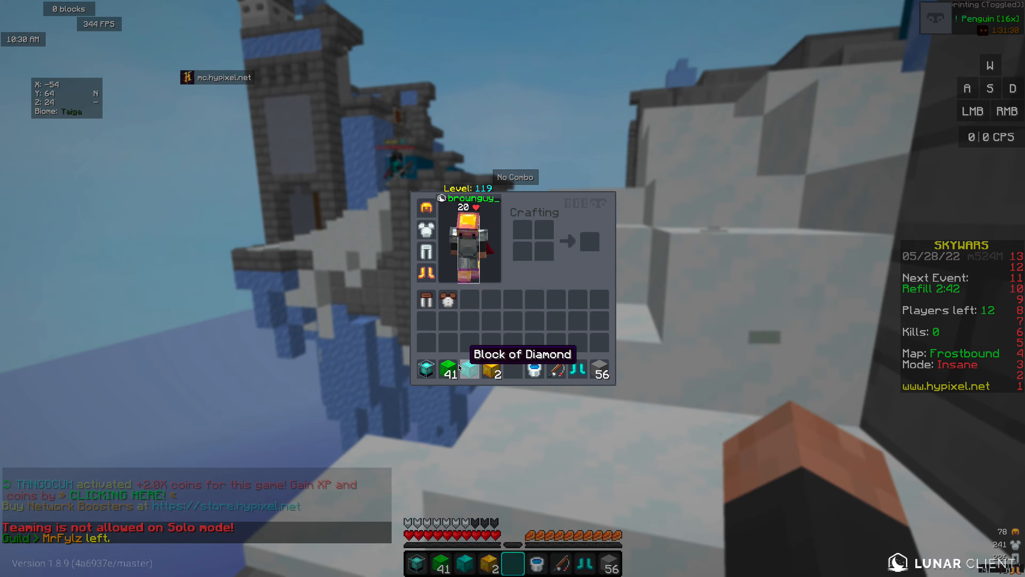